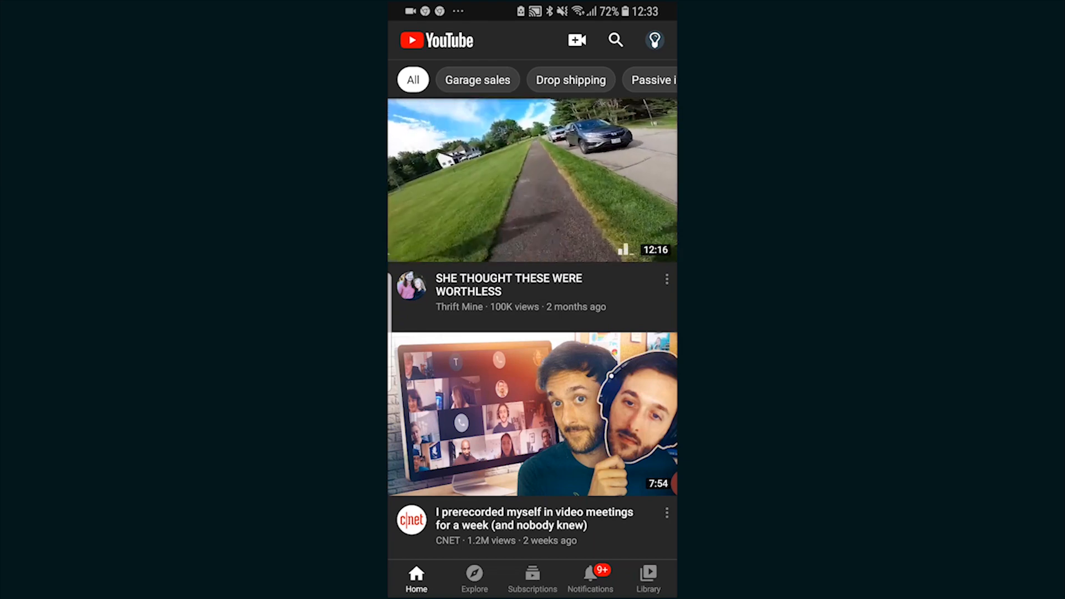
# Scroll down through the YouTube home feed before leaving the app.
pyautogui.scroll(-3)
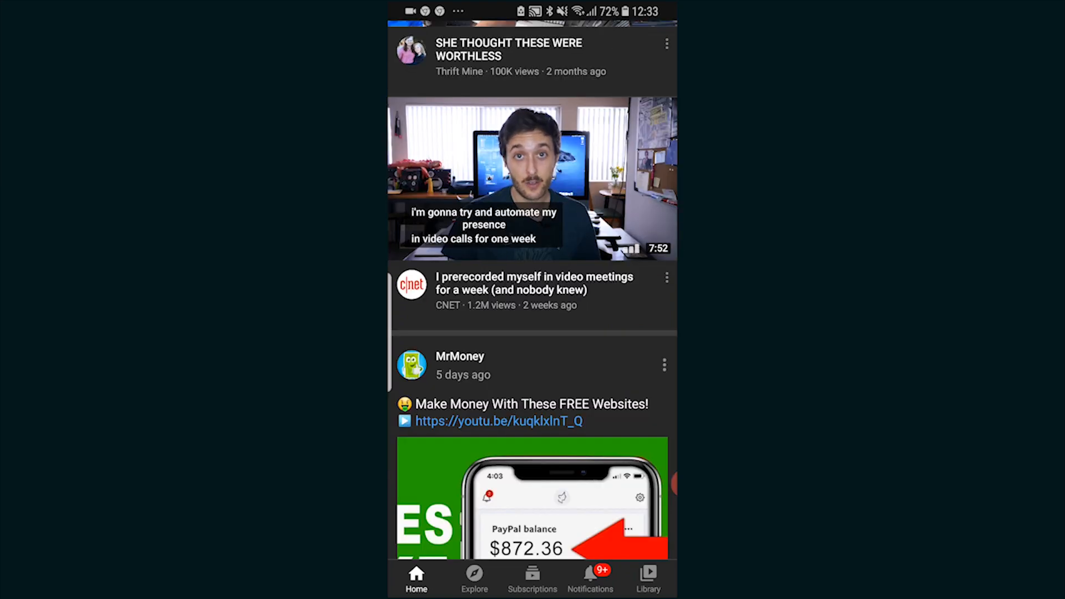
pyautogui.scroll(-3)
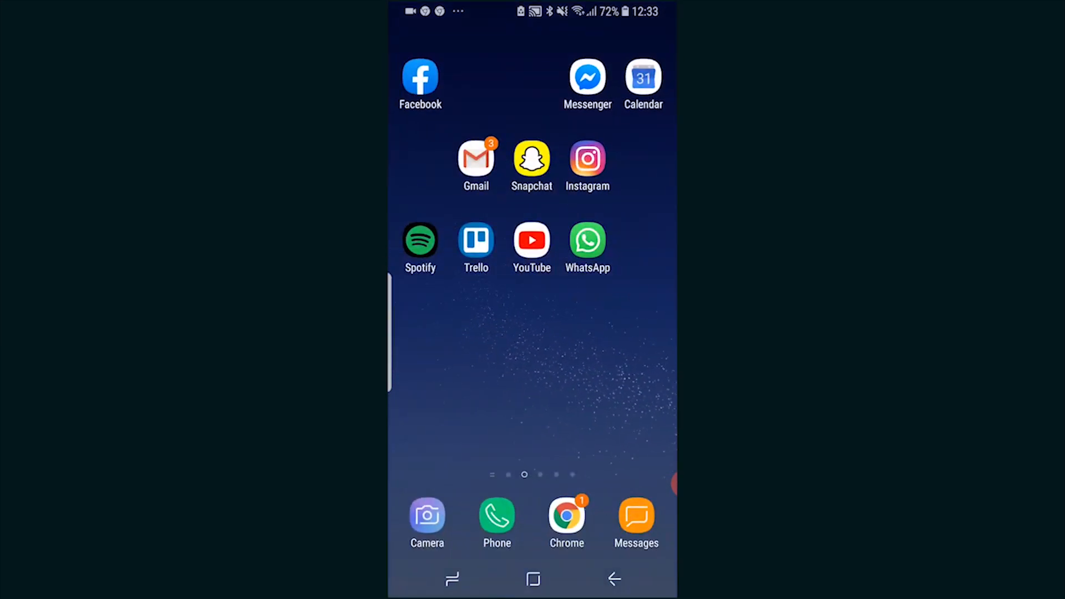
# Launch Chrome from the home screen to load m.youtube.com.
pyautogui.click(531, 240)
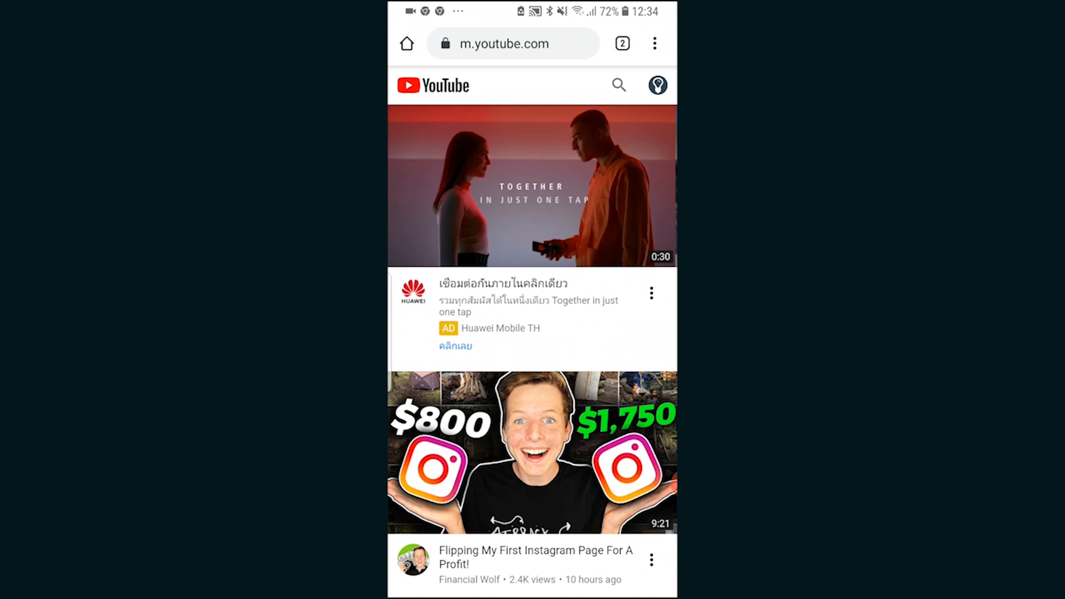
# Open the Account menu from the profile avatar on m.youtube.com.
pyautogui.click(657, 85)
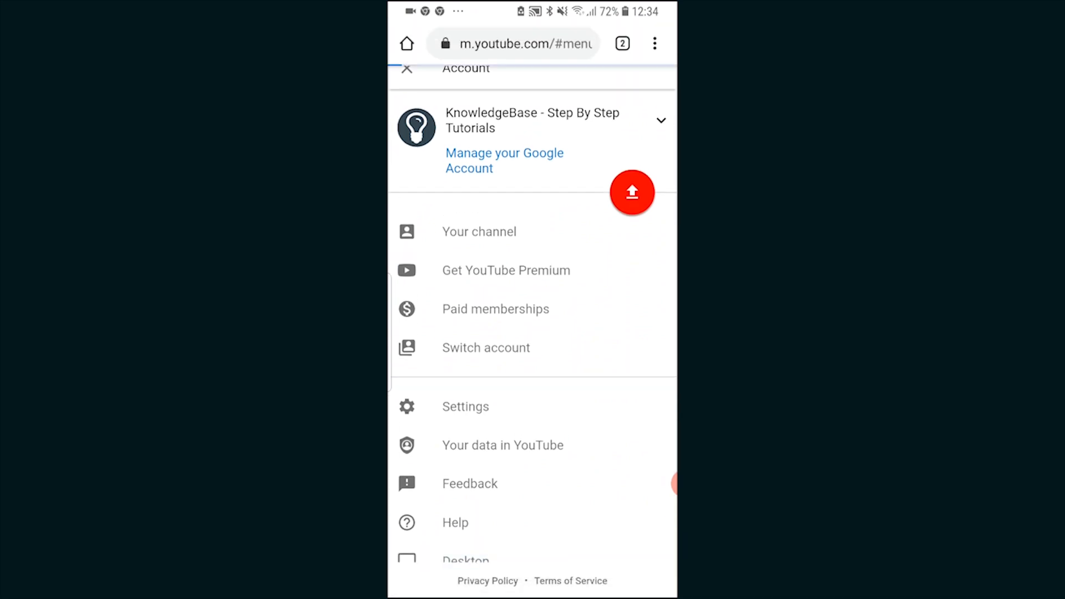
# Choose Desktop from the Account menu to load YouTube's desktop site.
pyautogui.click(406, 68)
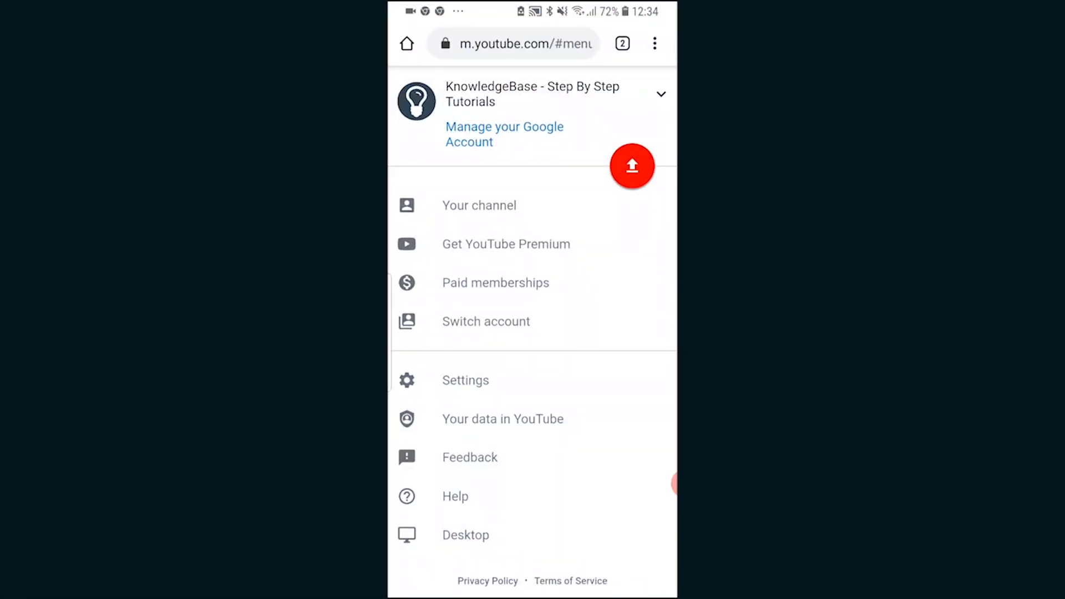
pyautogui.click(654, 43)
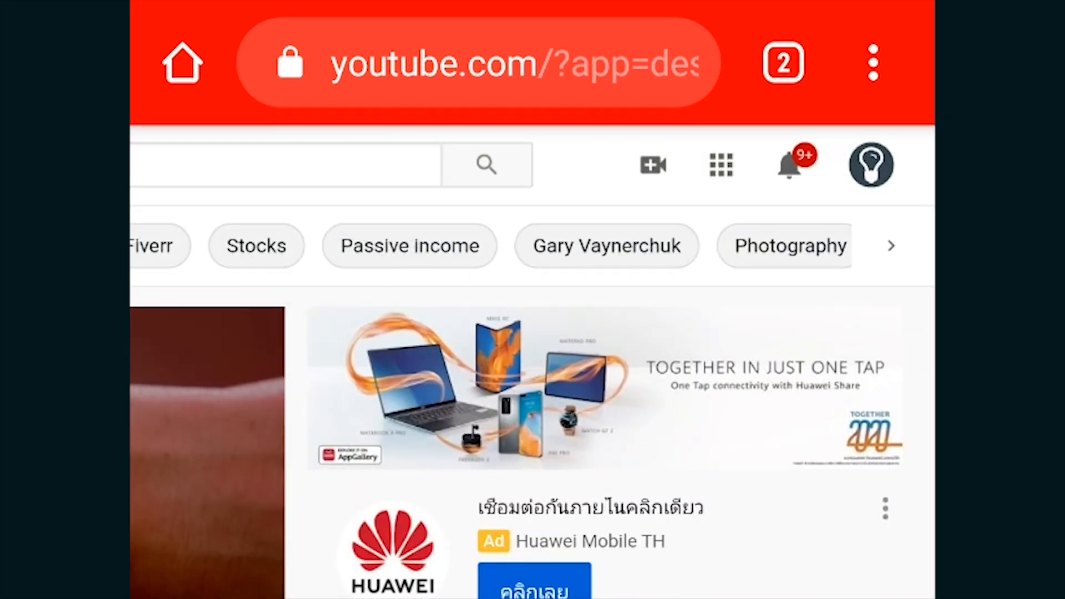
# Go to YouTube Studio from the desktop site's profile avatar menu.
pyautogui.click(871, 164)
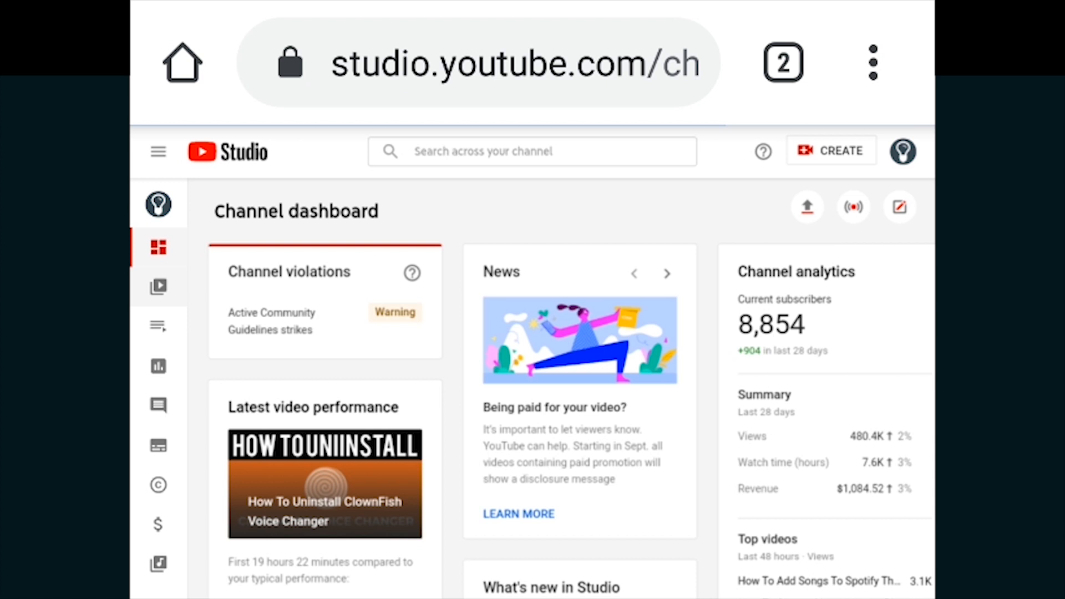
# Select Videos in the YouTube Studio sidebar to list the channel's uploads.
pyautogui.click(158, 287)
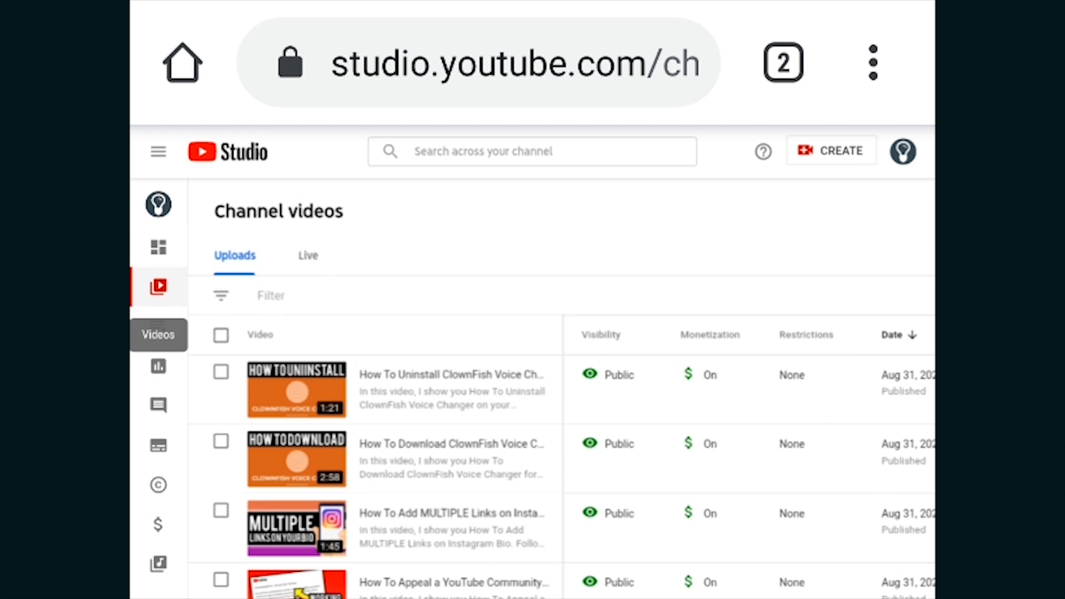
# Scroll the Uploads list and open a video's Options menu to download it.
pyautogui.scroll(-3)
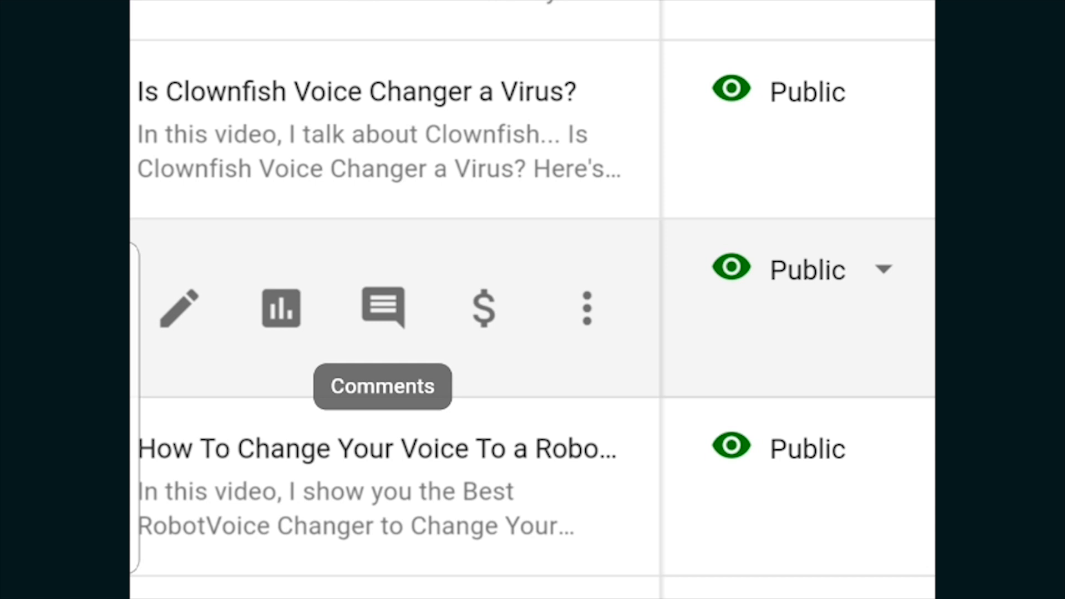
pyautogui.click(586, 307)
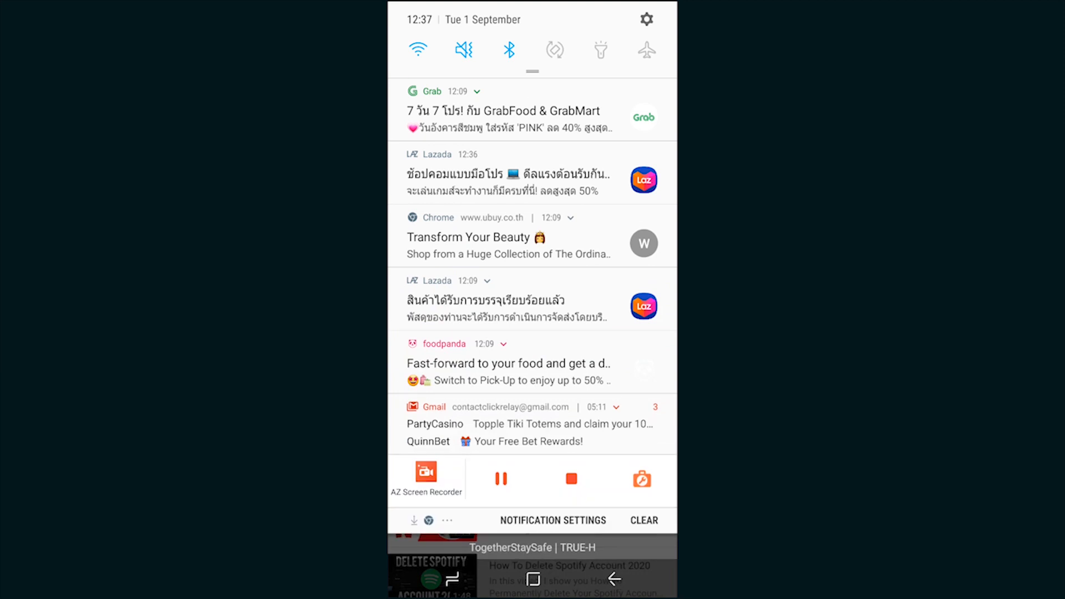
# Check the download notification, then dismiss the shade and return home.
pyautogui.scroll(-3)
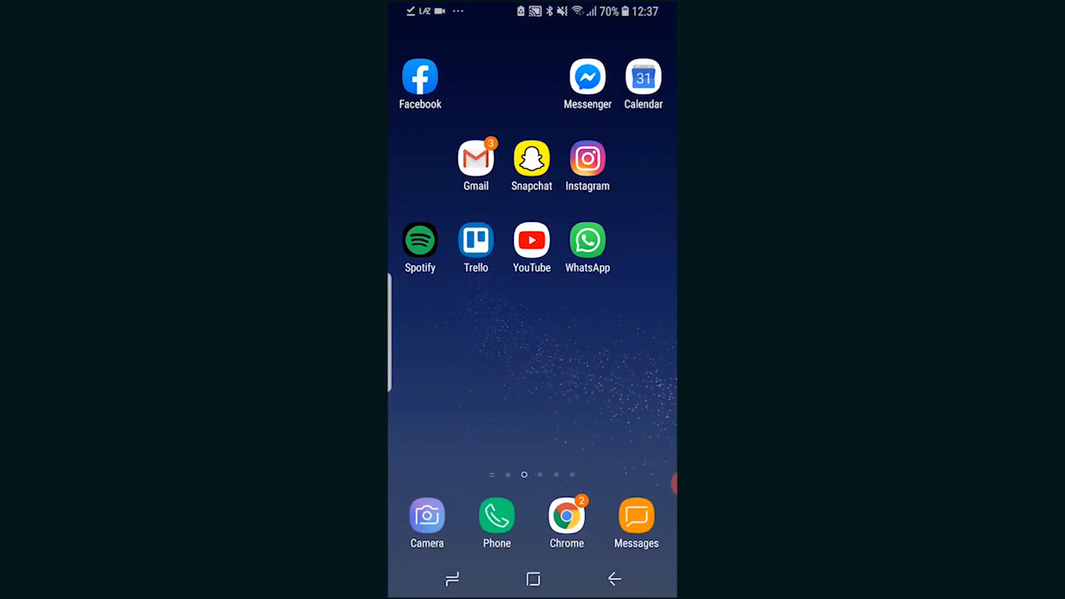
# Open Instagram and select the downloaded video from Gallery for a new post.
pyautogui.click(587, 161)
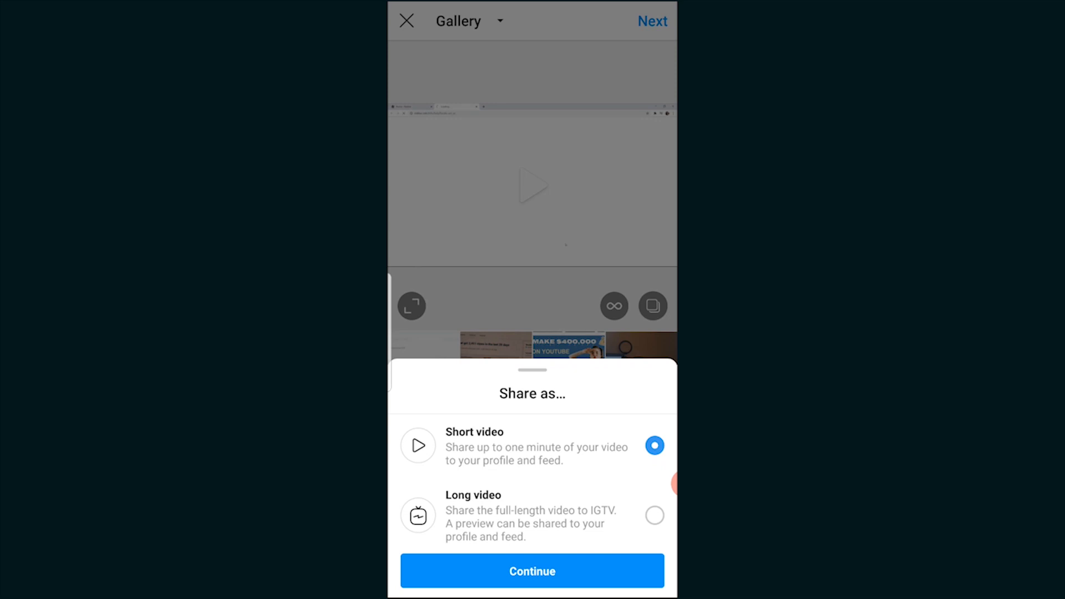
# Continue with Short video selected in the Share as… sheet.
pyautogui.click(532, 571)
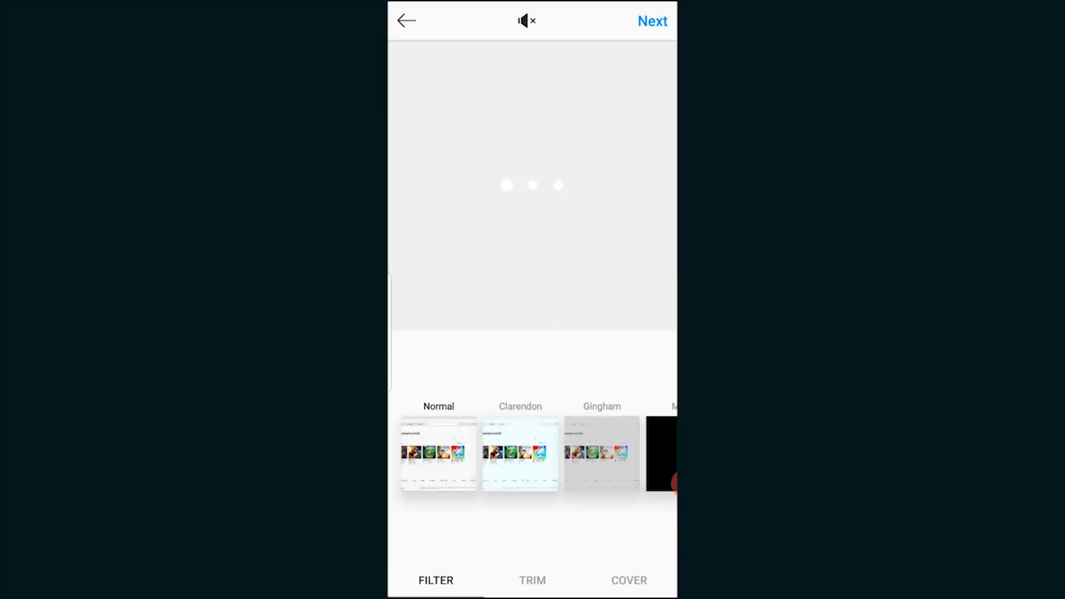
# Trim the clip on the TRIM tab, then proceed to the post details screen.
pyautogui.click(532, 580)
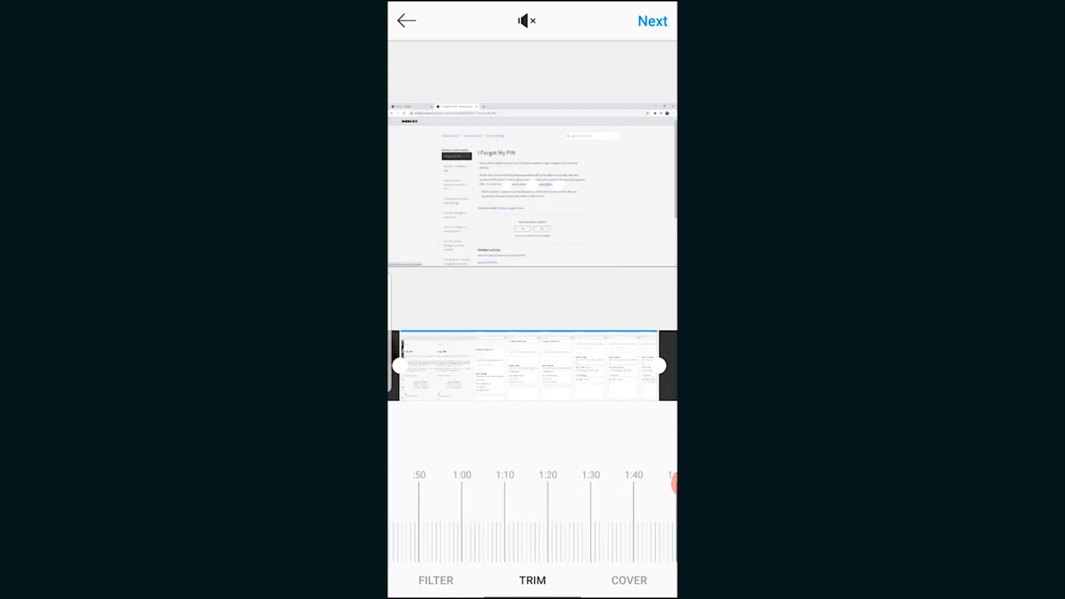
pyautogui.click(651, 21)
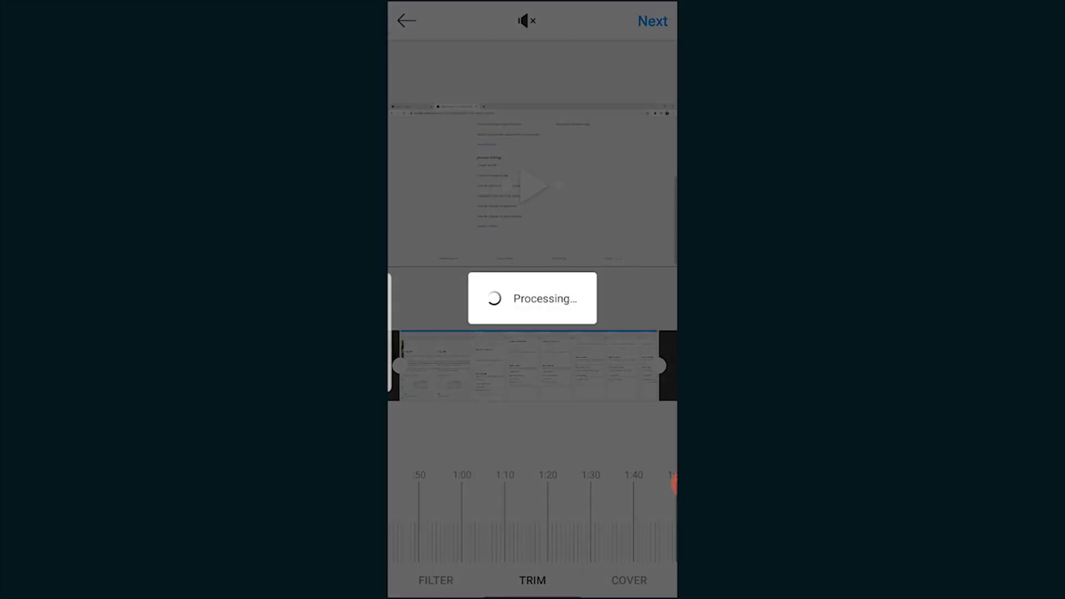
pyautogui.click(652, 22)
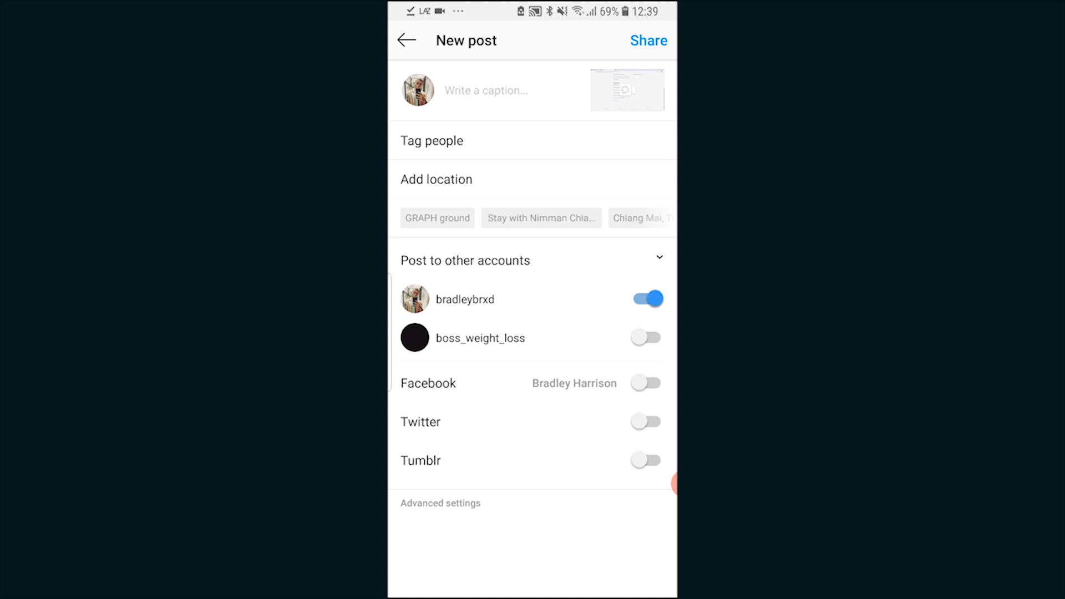
pyautogui.click(644, 382)
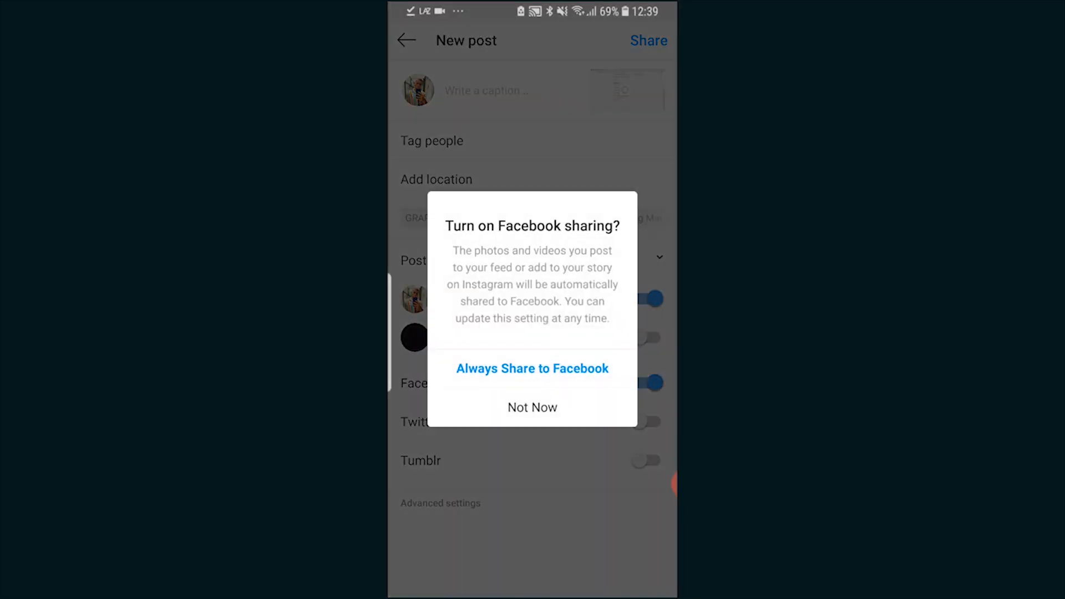
pyautogui.click(533, 407)
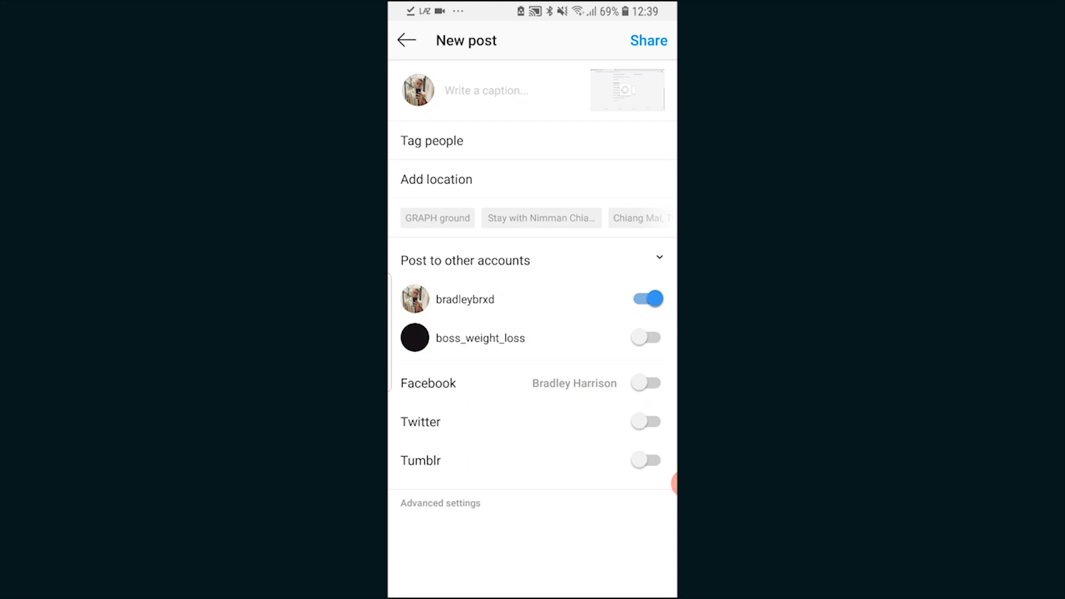